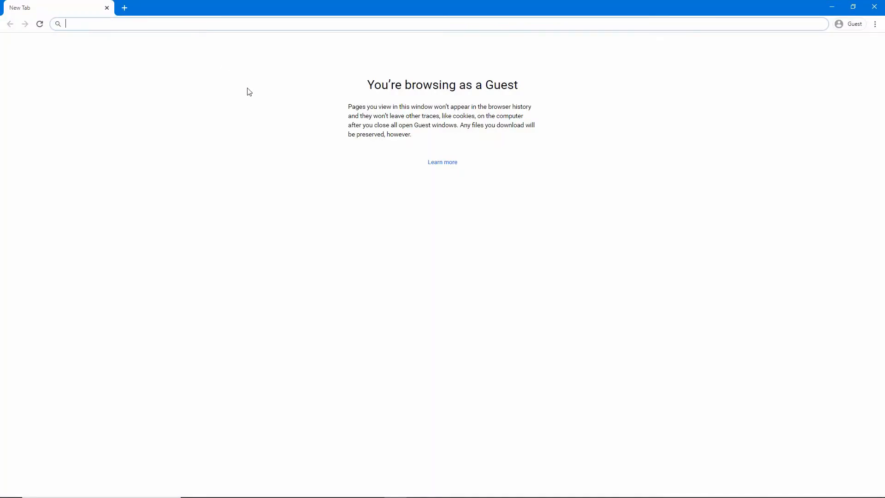
{"action": "type", "text": "sims.rutgers.edu%2Fcsp%2Fj_spring_cas_security_check"}
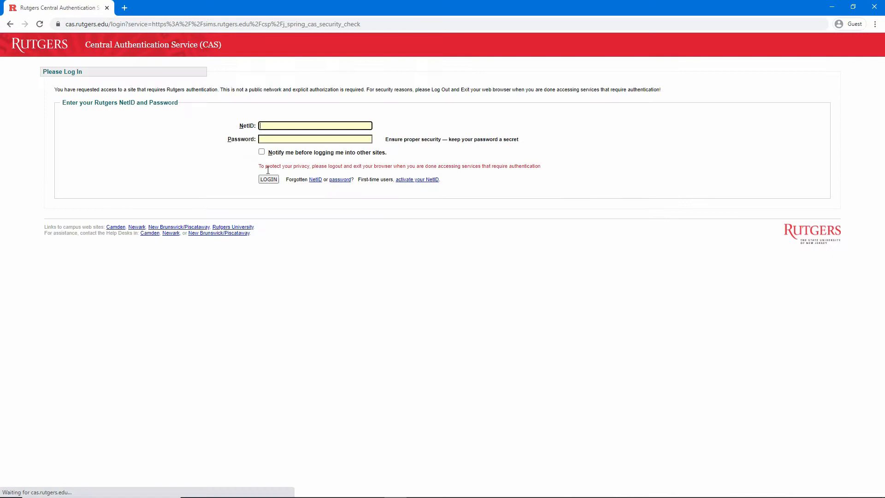
{"action": "type", "text": "vvn9"}
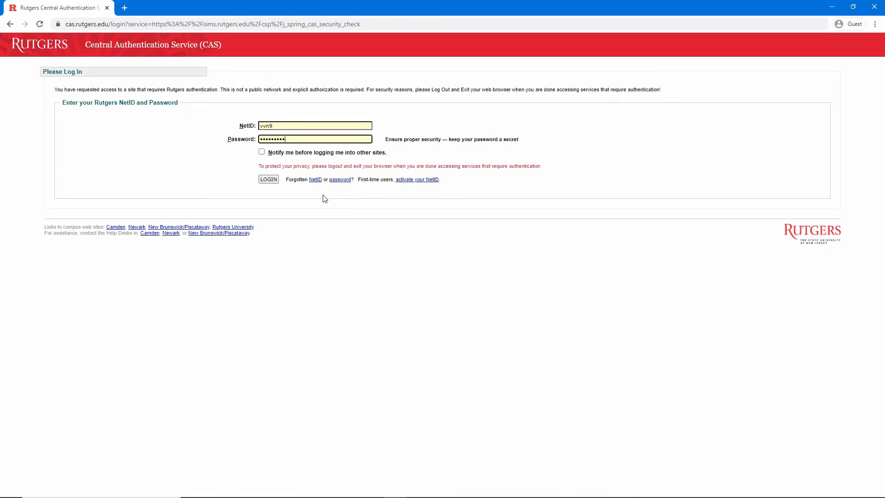
{"action": "left_click", "coordinate": [268, 179]}
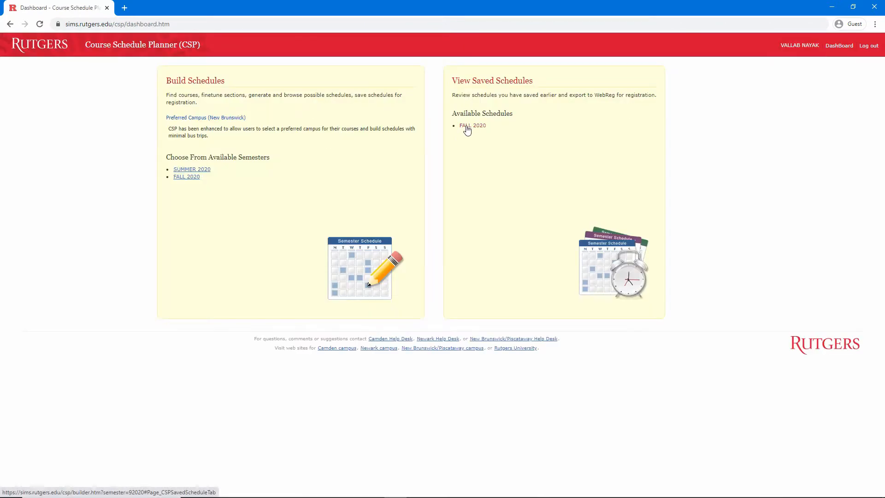
Step: Open the saved Fall 2020 schedule and send its four index numbers to WebReg
{"action": "left_click", "coordinate": [472, 126]}
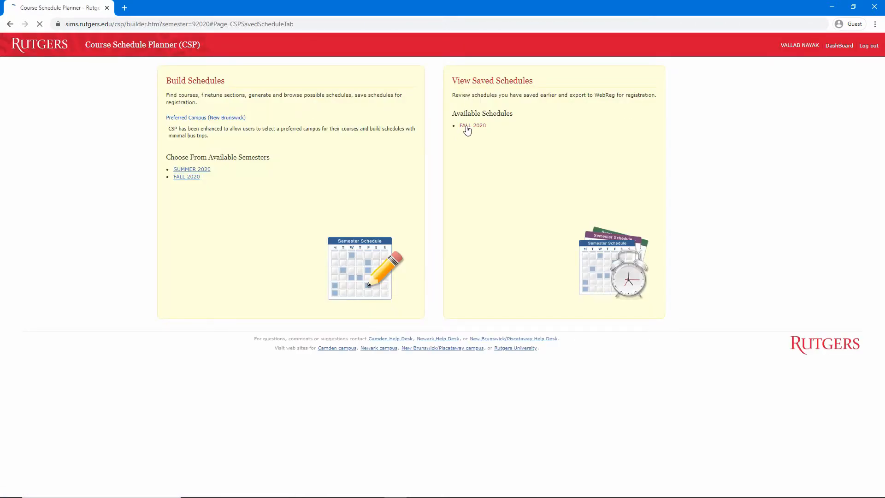
{"action": "left_click", "coordinate": [472, 126]}
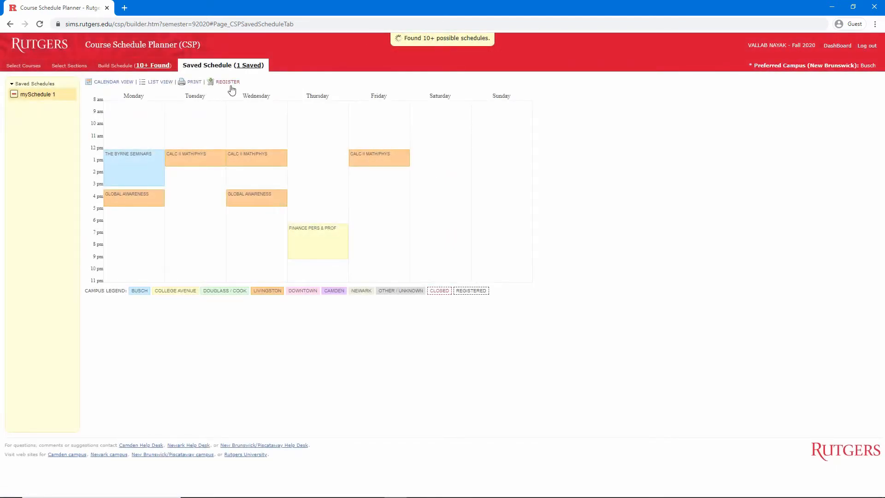
{"action": "left_click", "coordinate": [228, 82]}
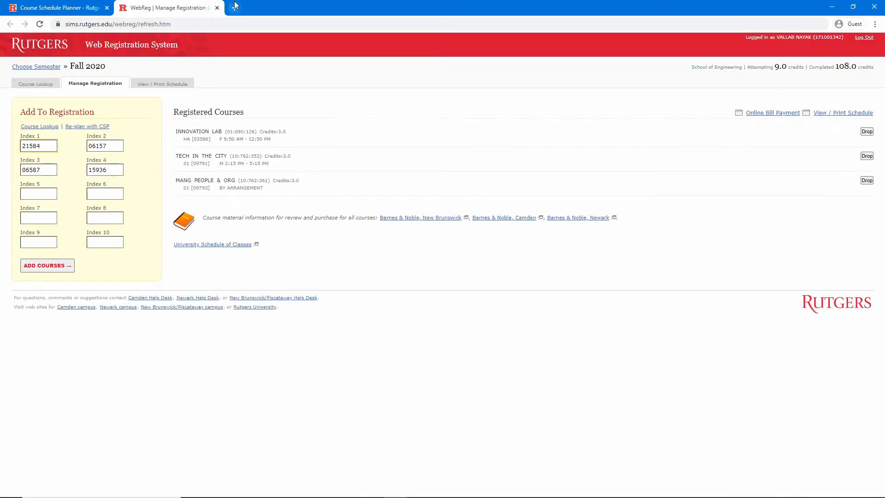
Step: Search 'rutgers registration schedule' and view the registrar's Fall 2020 undergraduate registration schedule
{"action": "type", "text": "rutgers"}
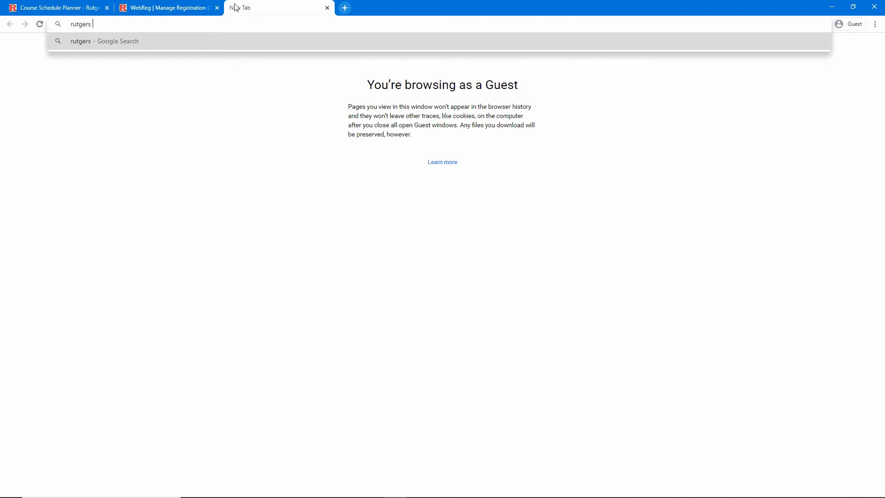
{"action": "type", "text": "registrai"}
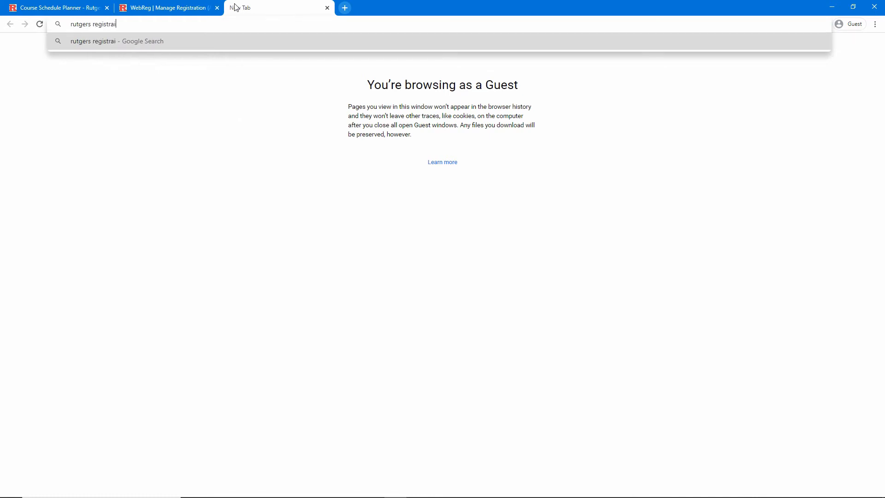
{"action": "type", "text": "on schedul"}
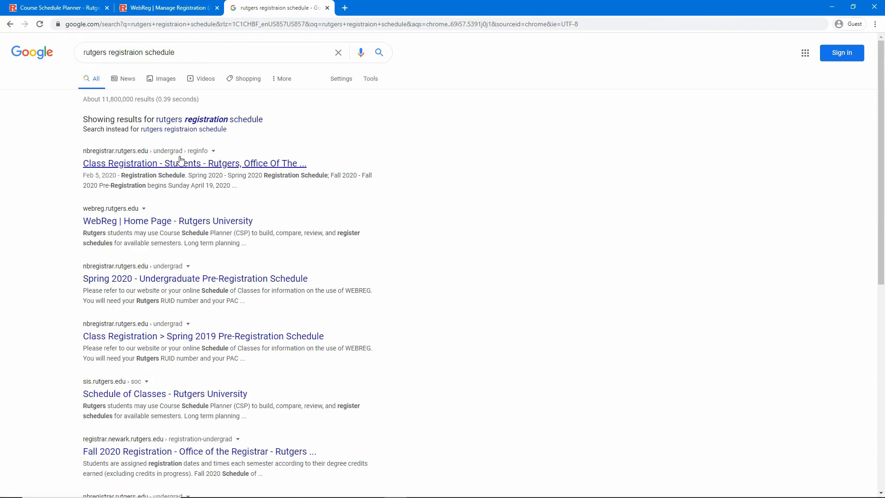
{"action": "left_click", "coordinate": [194, 163]}
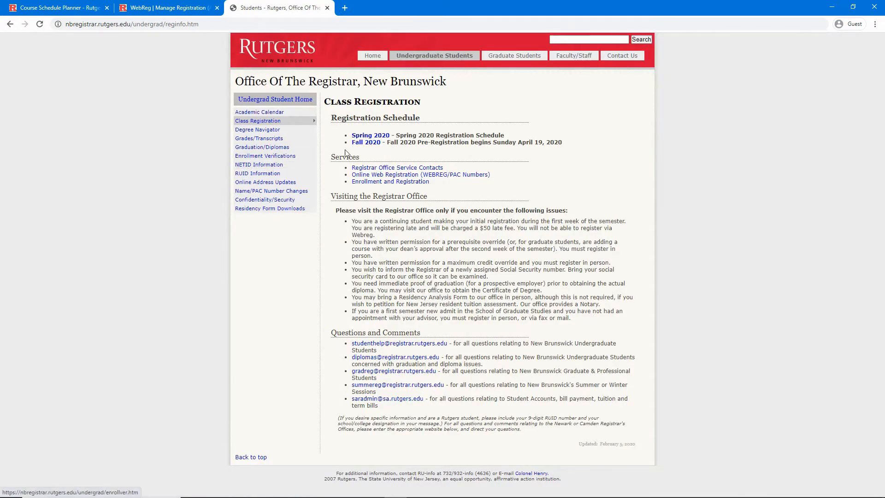
{"action": "left_click", "coordinate": [366, 142]}
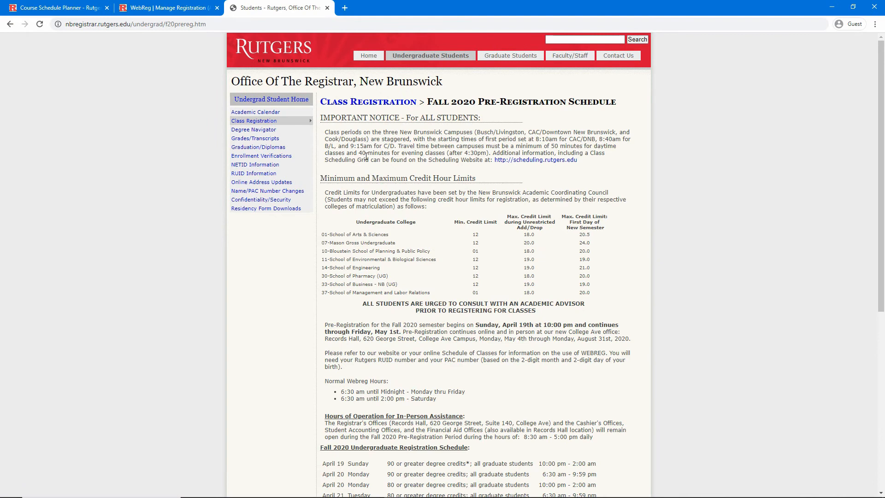
{"action": "scroll", "scroll_direction": "down", "scroll_amount": 3}
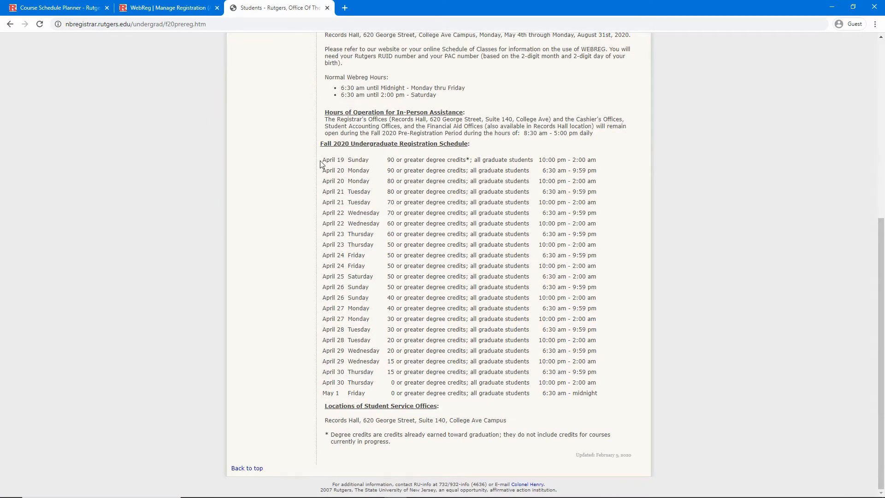
{"action": "left_click_drag", "start_coordinate": [322, 160], "coordinate": [468, 160]}
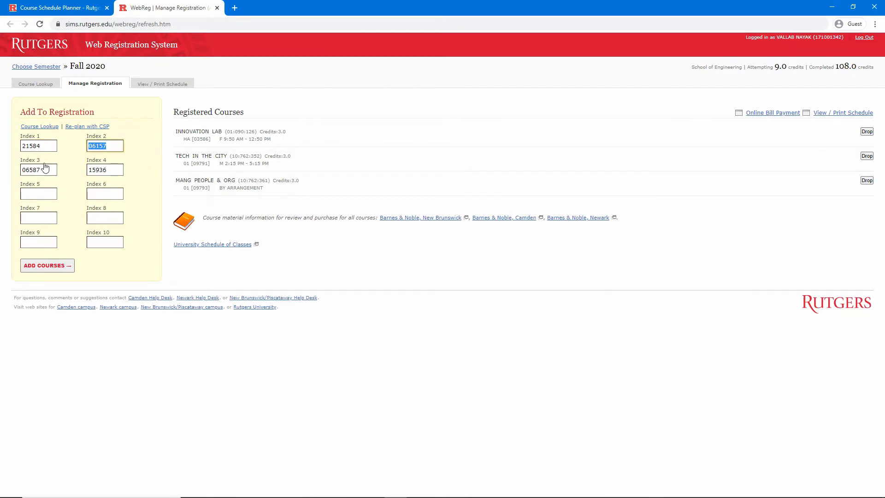
Step: Close the registrar tab and return to WebReg's Fall 2020 Manage Registration page
{"action": "left_click", "coordinate": [104, 170]}
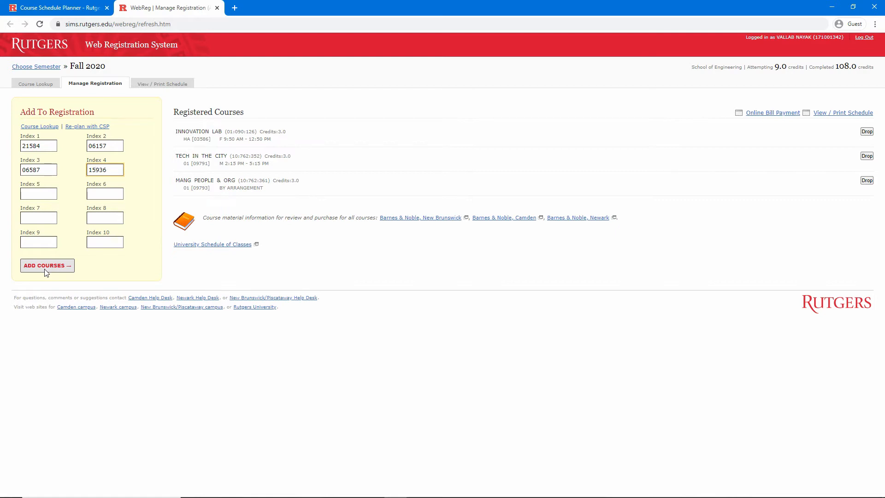
{"action": "mouse_move", "coordinate": [123, 275]}
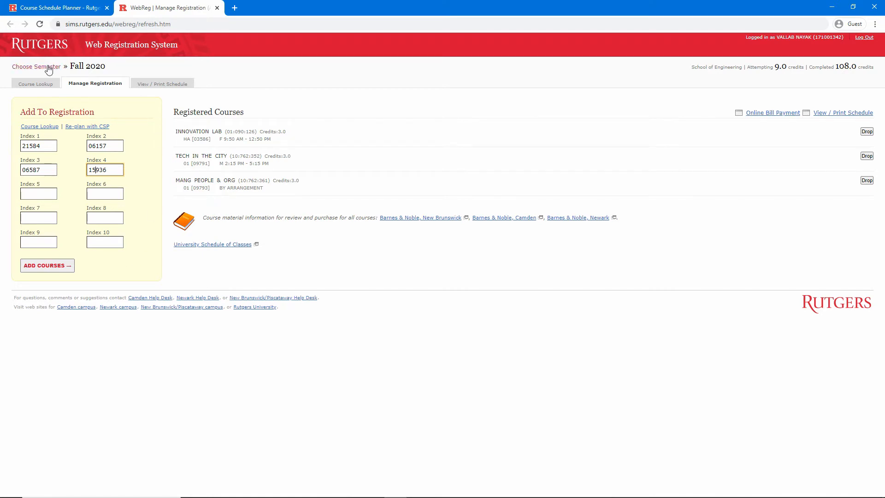
Step: Try Winter 2021 registration, which is refused today, then open Fall 2020 Course Lookup
{"action": "left_click", "coordinate": [36, 65]}
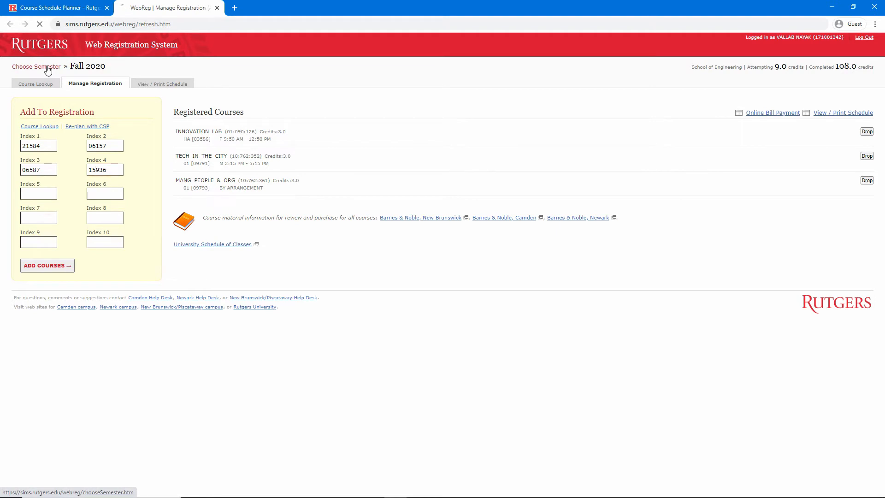
{"action": "left_click", "coordinate": [36, 66]}
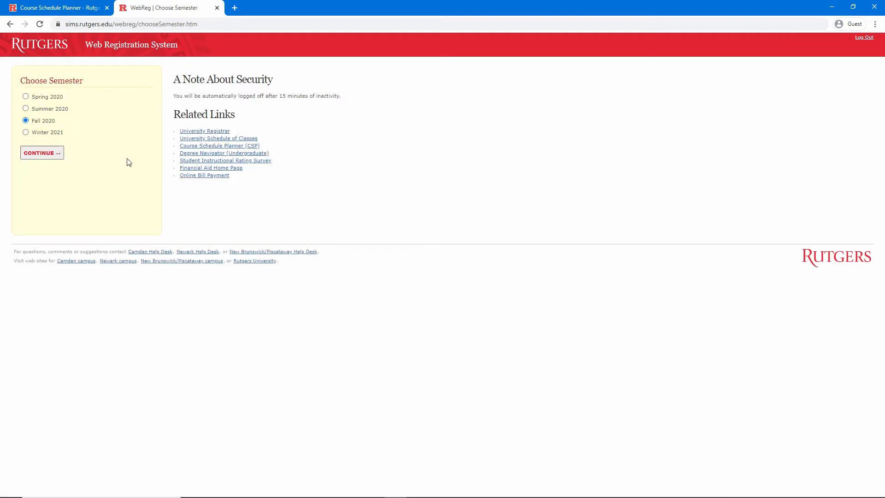
{"action": "left_click", "coordinate": [25, 132]}
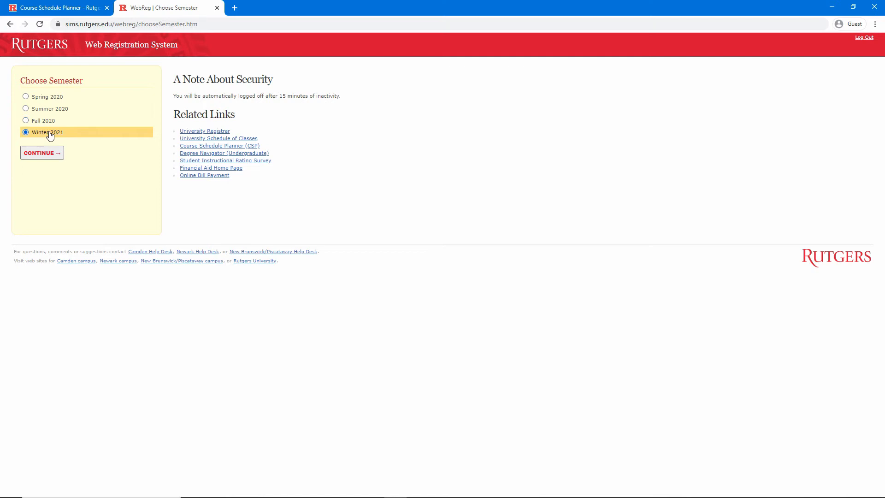
{"action": "mouse_move", "coordinate": [106, 169]}
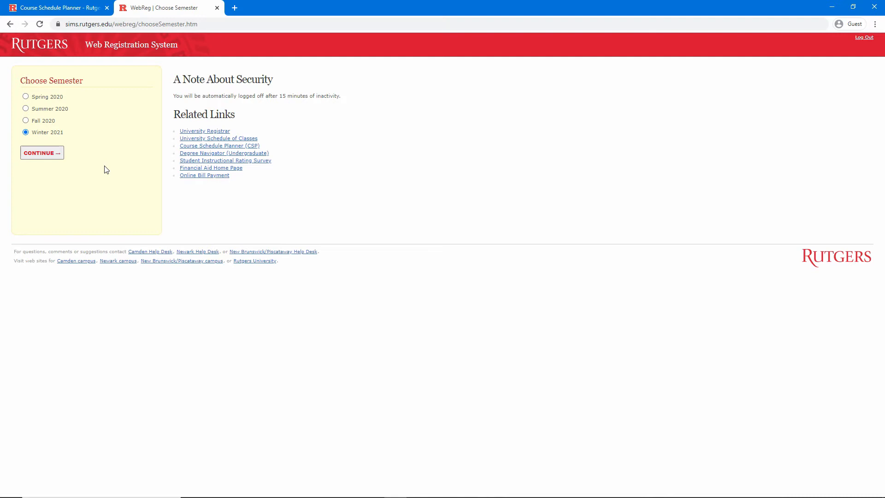
{"action": "left_click", "coordinate": [41, 153]}
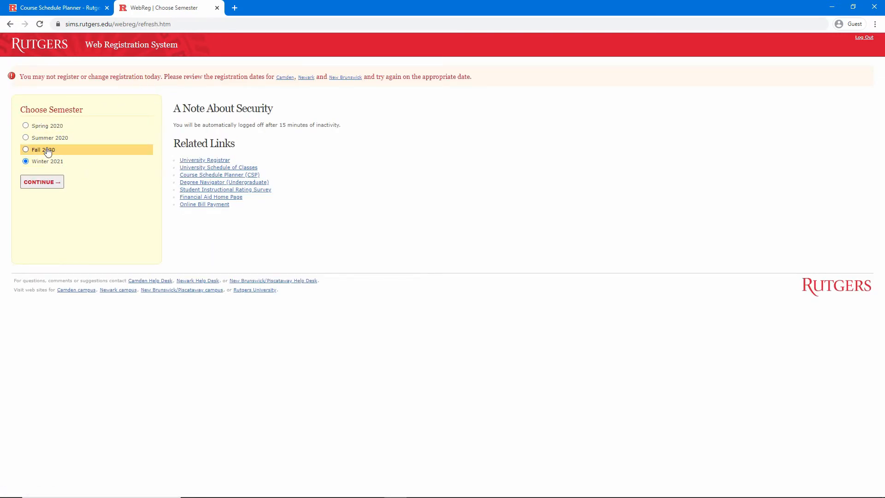
{"action": "left_click", "coordinate": [41, 181]}
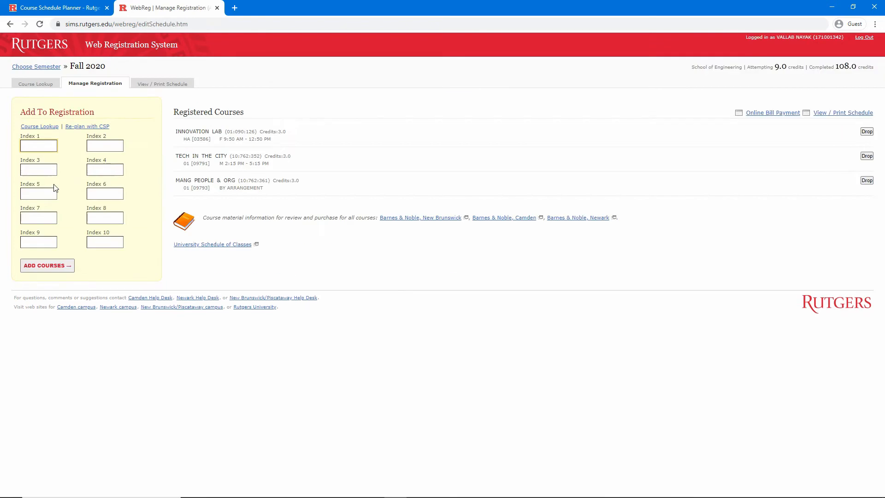
{"action": "mouse_move", "coordinate": [53, 186]}
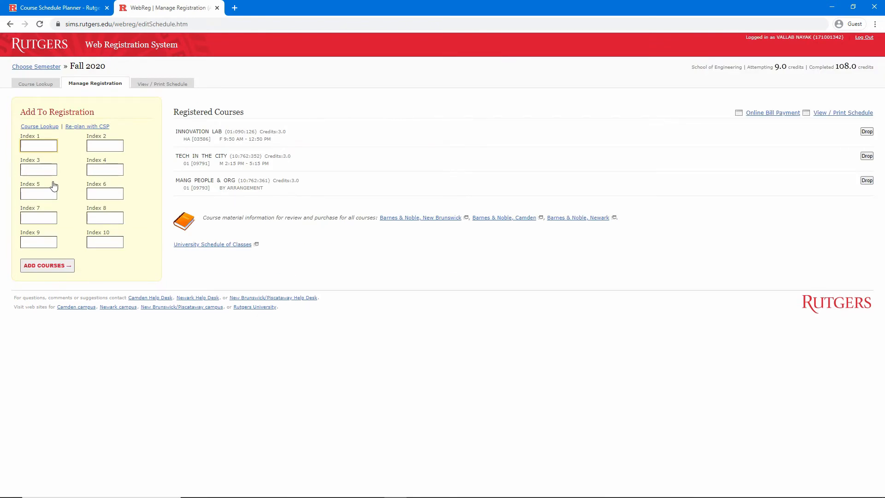
{"action": "left_click", "coordinate": [37, 146]}
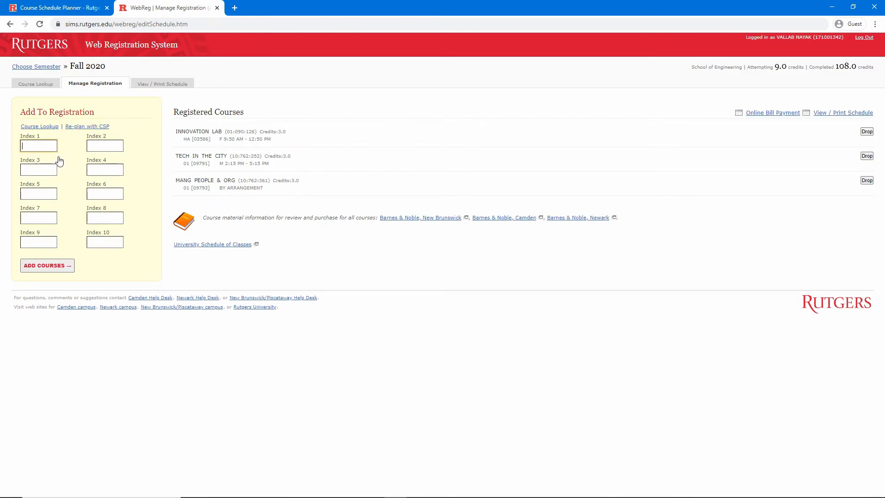
{"action": "left_click", "coordinate": [35, 83]}
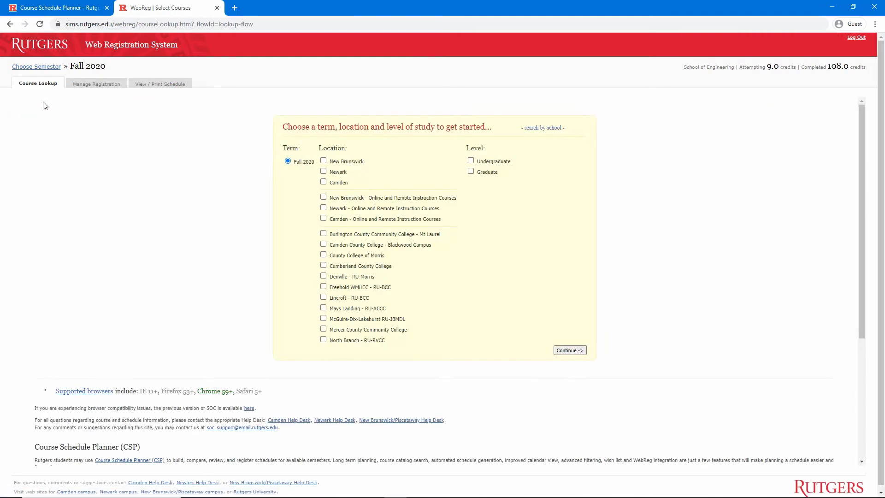
{"action": "mouse_move", "coordinate": [111, 132]}
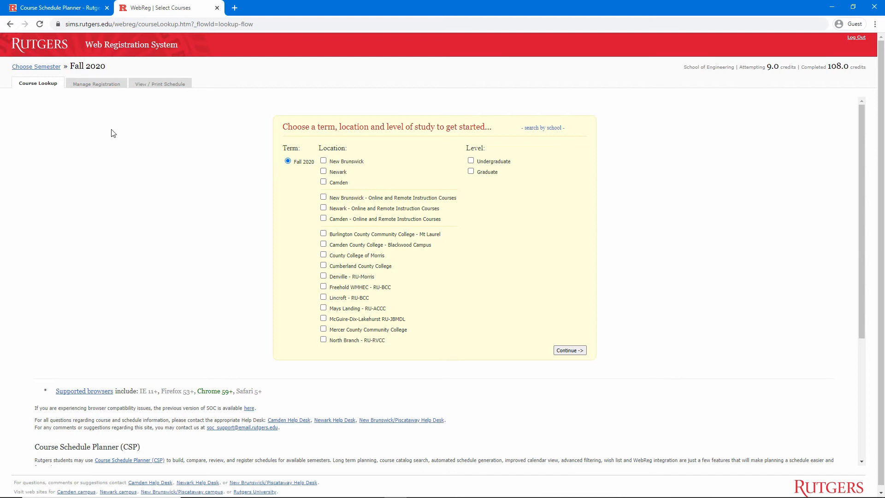
Step: List New Brunswick undergraduate Industrial and Systems Engineering courses and expand Co-op Industrial Eng
{"action": "left_click", "coordinate": [322, 161]}
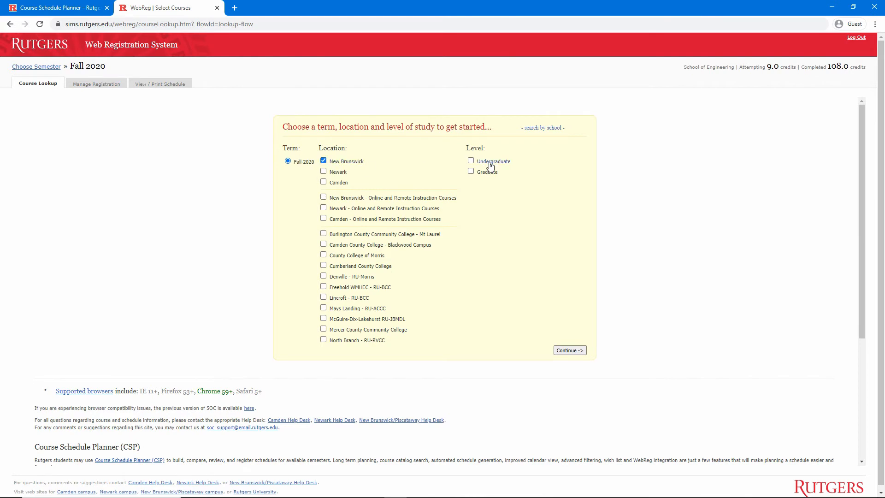
{"action": "left_click", "coordinate": [568, 349]}
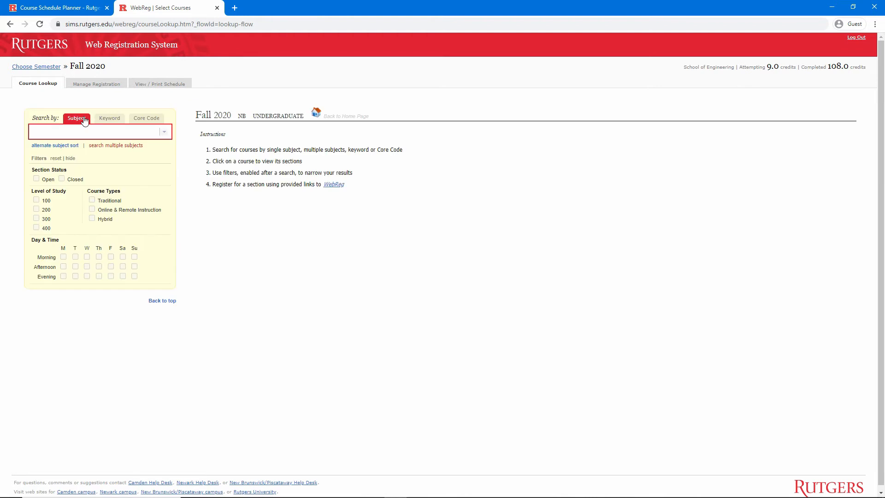
{"action": "type", "text": "indus"}
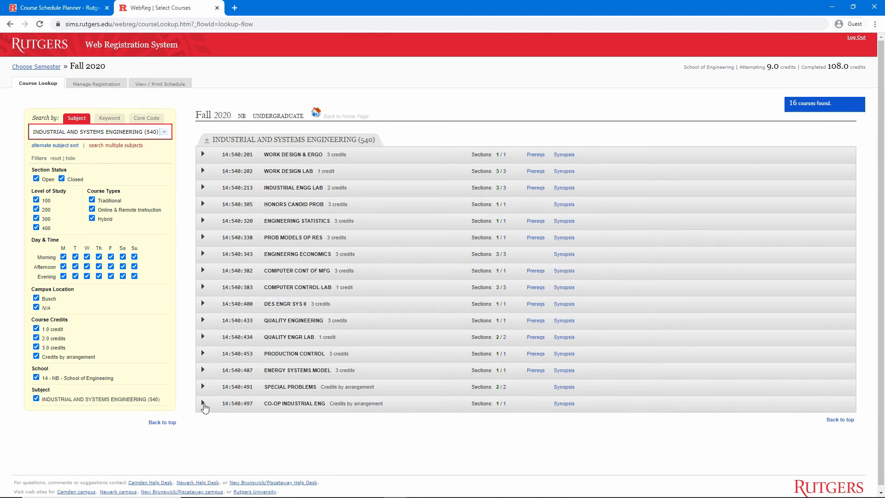
{"action": "left_click", "coordinate": [203, 403]}
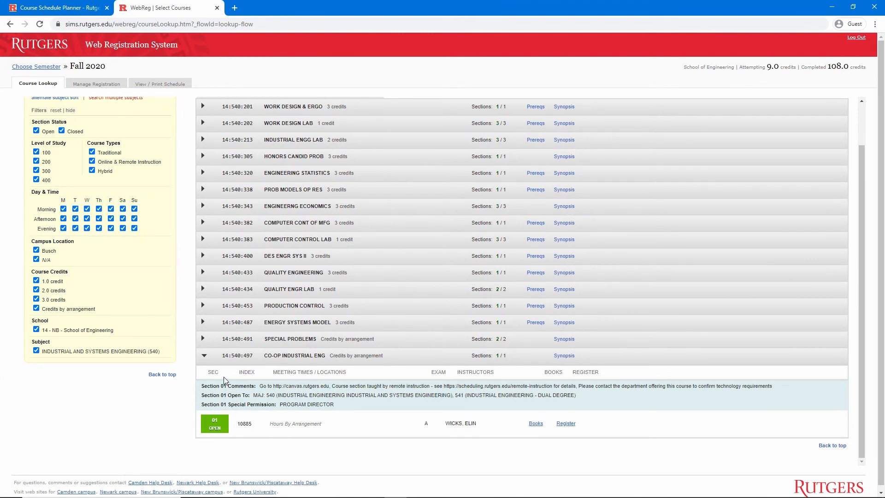
{"action": "double_click", "coordinate": [295, 423]}
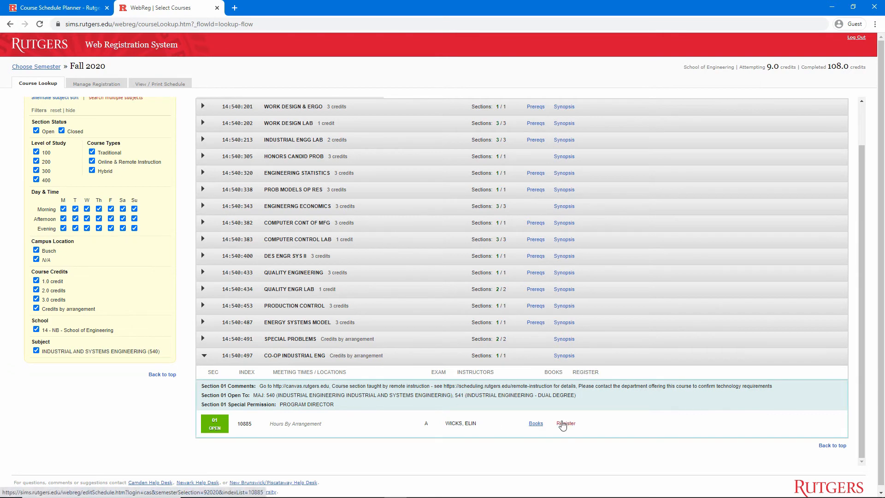
Step: Try adding section 10885 at 3.0 credits, canceling at the permission number prompt
{"action": "left_click", "coordinate": [566, 423]}
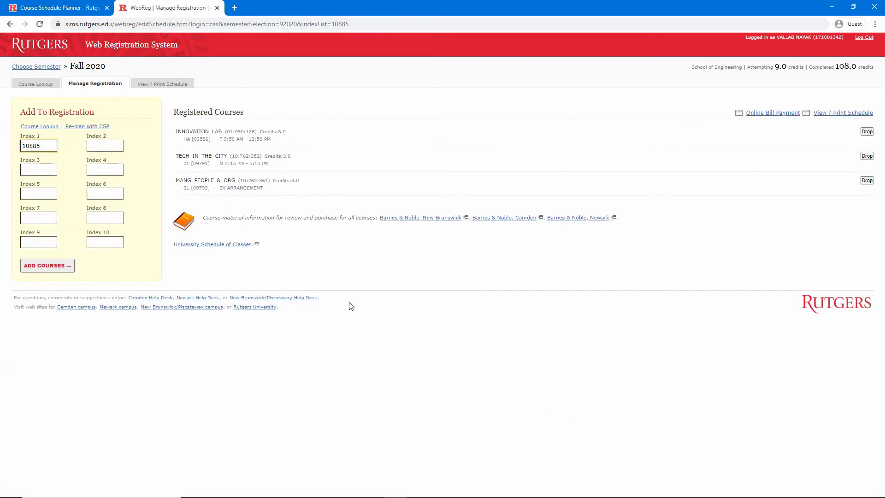
{"action": "left_click", "coordinate": [47, 266]}
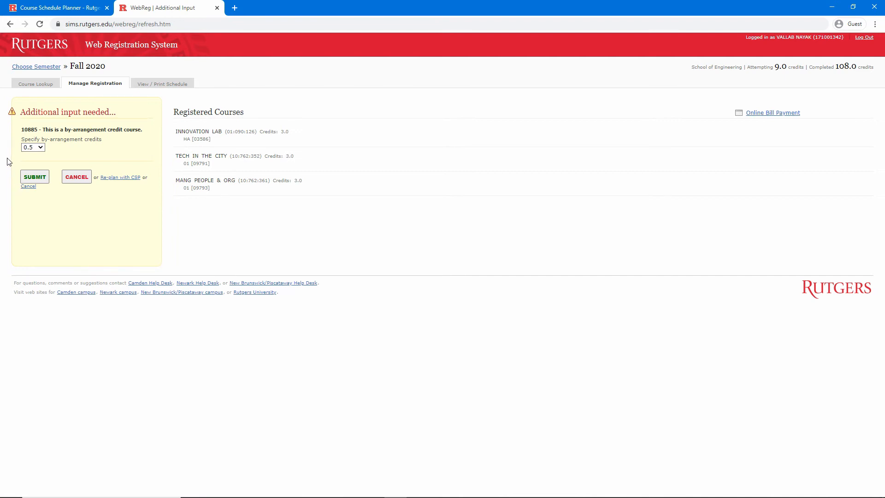
{"action": "left_click", "coordinate": [32, 148]}
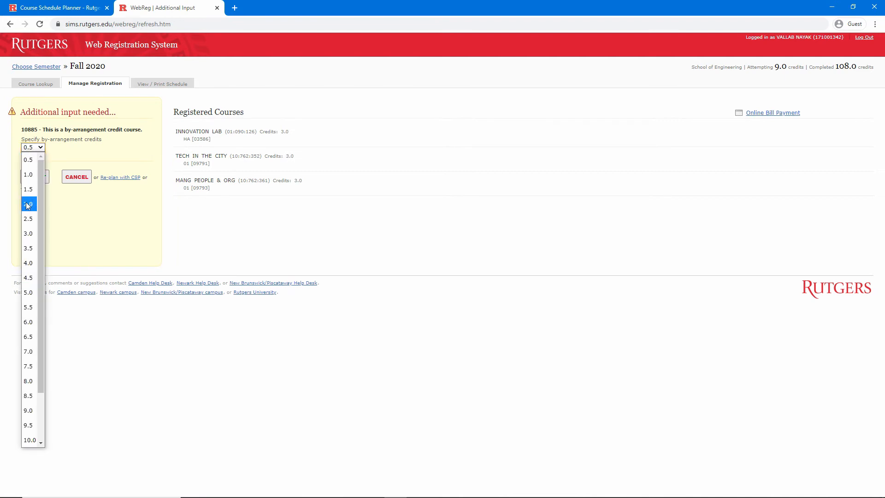
{"action": "left_click", "coordinate": [28, 233]}
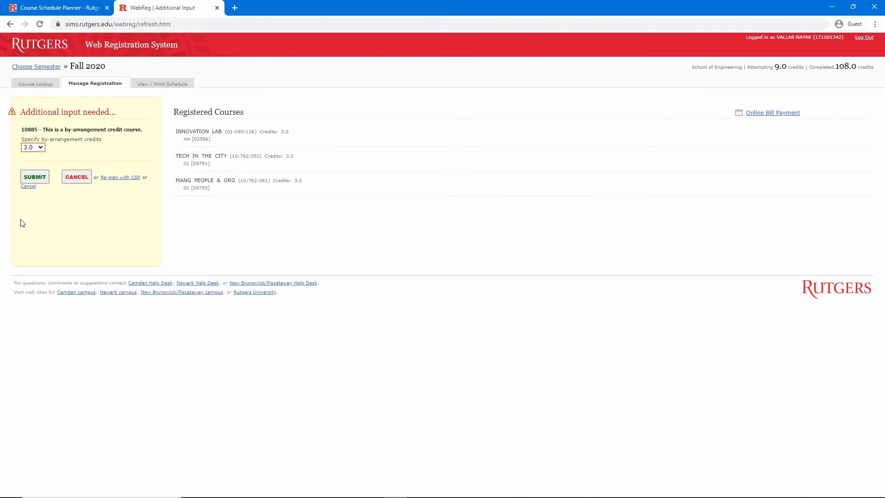
{"action": "left_click", "coordinate": [34, 176]}
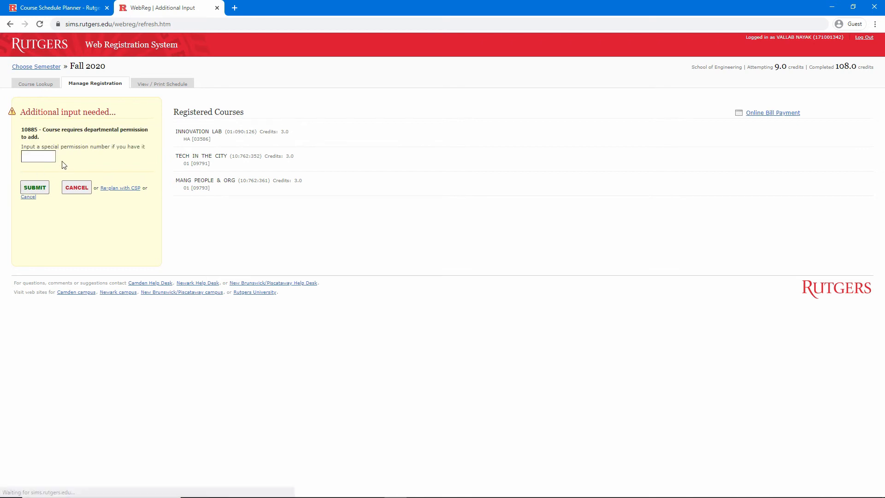
{"action": "left_click_drag", "start_coordinate": [35, 129], "coordinate": [38, 136]}
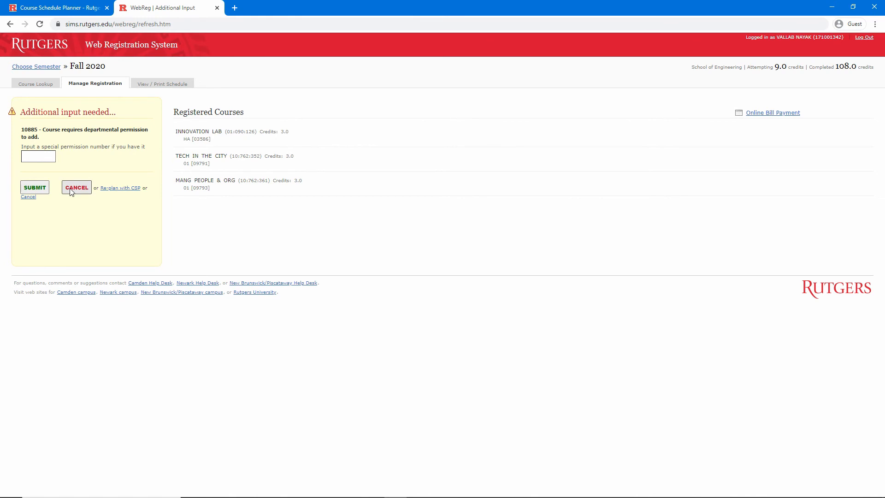
{"action": "left_click", "coordinate": [76, 187]}
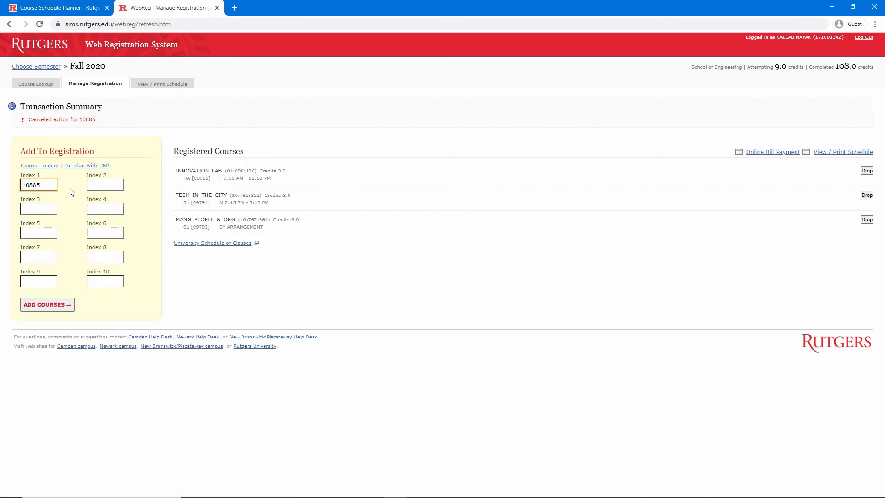
{"action": "mouse_move", "coordinate": [451, 144]}
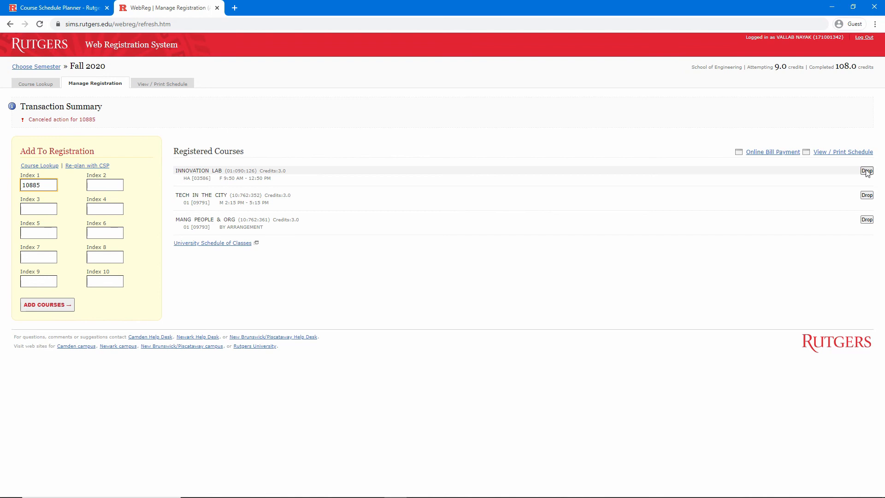
{"action": "mouse_move", "coordinate": [775, 73]}
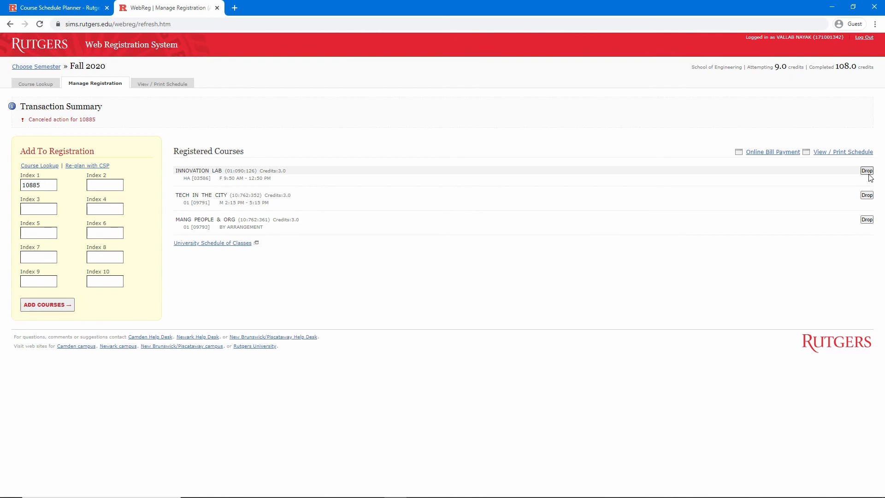
Step: Confirm dropping Innovation Lab, which WebReg refuses because credits would fall below 12
{"action": "left_click", "coordinate": [867, 170]}
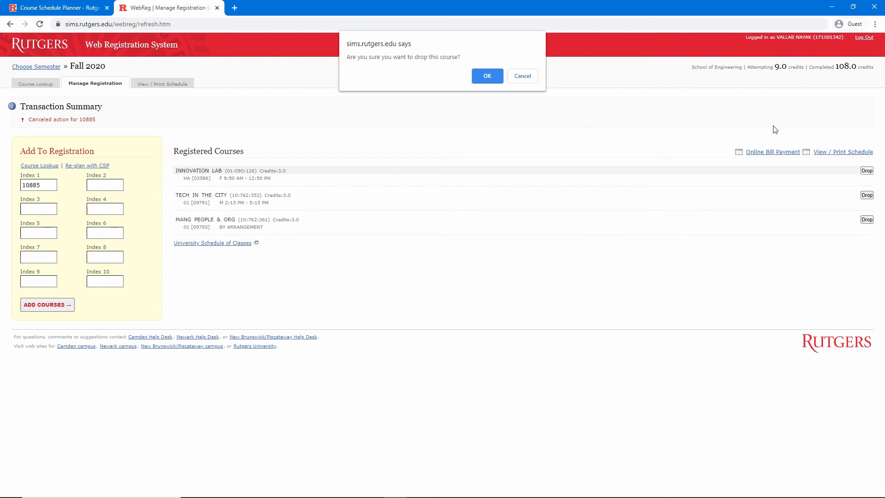
{"action": "left_click", "coordinate": [487, 76]}
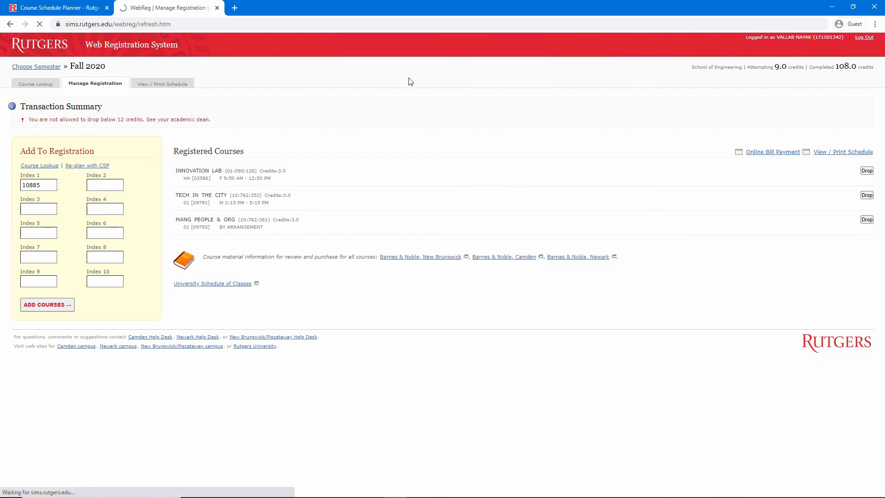